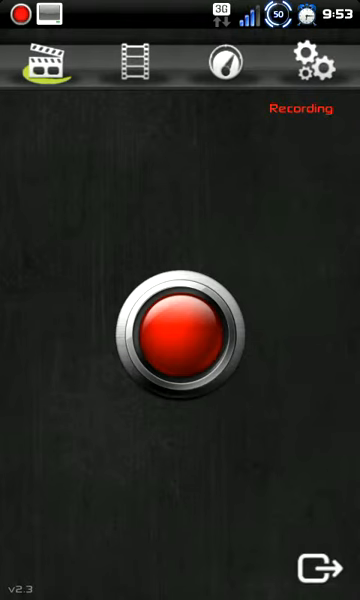
Step: Show the list of saved screencasts (screencast_10 through screencast_15)
left_click(132, 60)
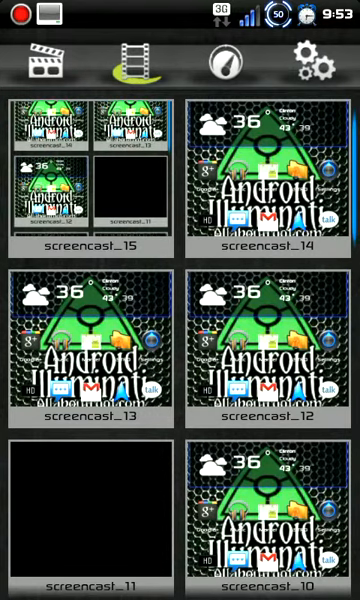
Step: Browse the gallery grid of recordings and screenshots, then bring up the encoding benchmark screen
scroll("down", 3)
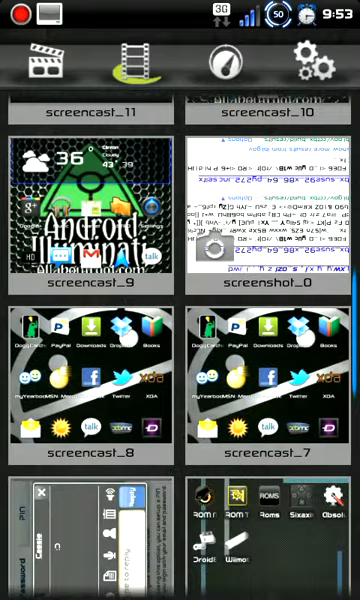
scroll("down", 3)
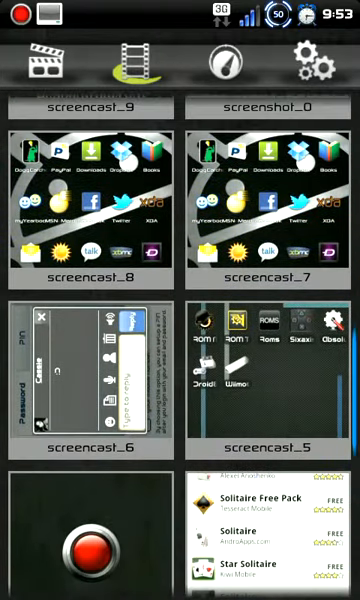
left_click(224, 62)
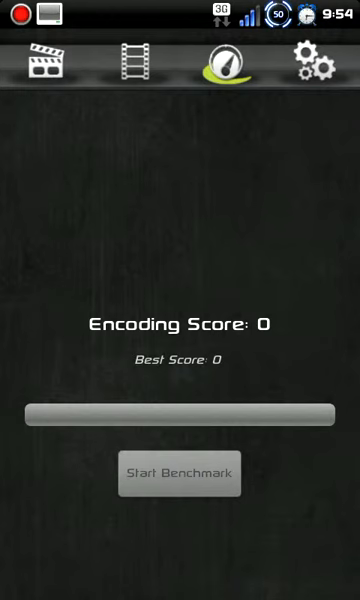
Step: Start the encoding benchmark run from the benchmark screen
left_click(320, 58)
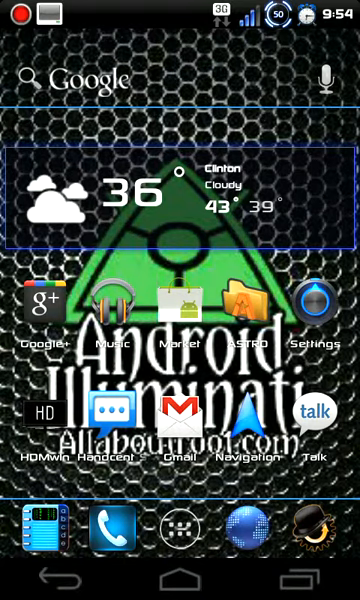
Step: Launch Navigation from the home screen and accept the Google Maps Navigation beta notice
scroll("left", 3)
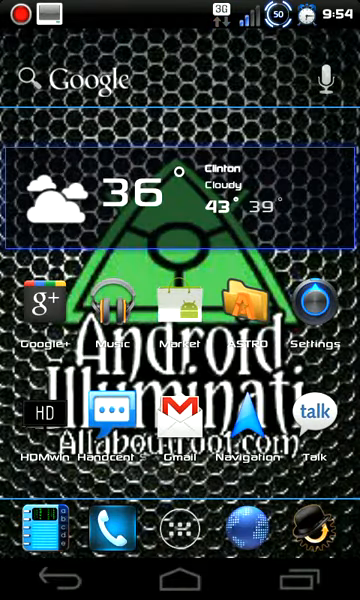
left_click(252, 420)
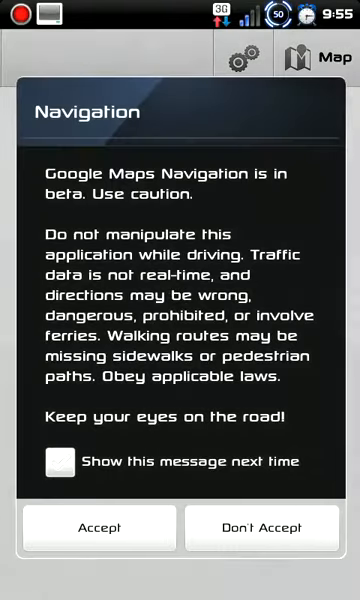
left_click(96, 528)
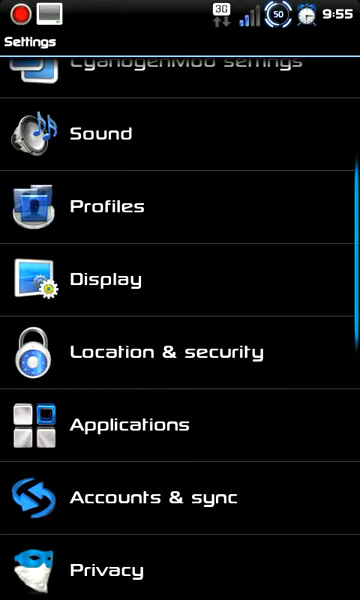
Step: Scroll through the Settings categories (Sound, Display, Location & security, Applications)
scroll("down", 3)
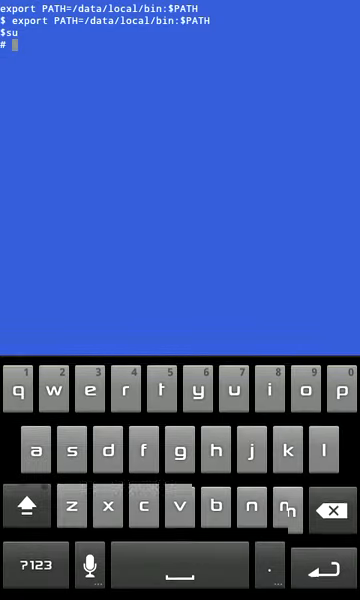
Step: Run su in the terminal session to get a root prompt
left_click(244, 392)
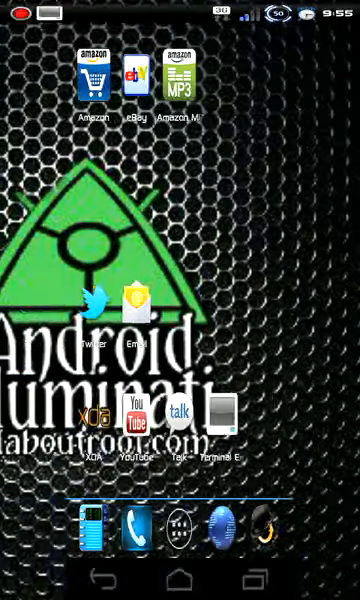
Step: Return to the main home screen and pull down the shade showing the ongoing Screencast recording
scroll("left", 3)
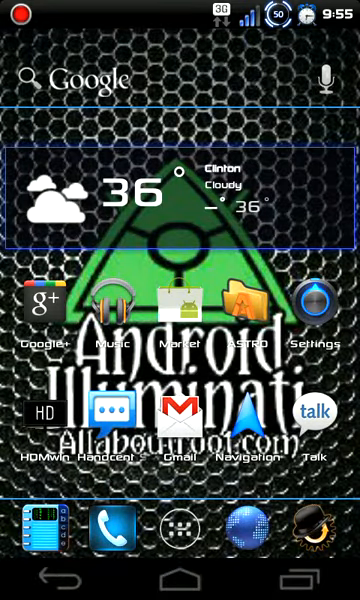
left_click_drag(180, 4, 180, 300)
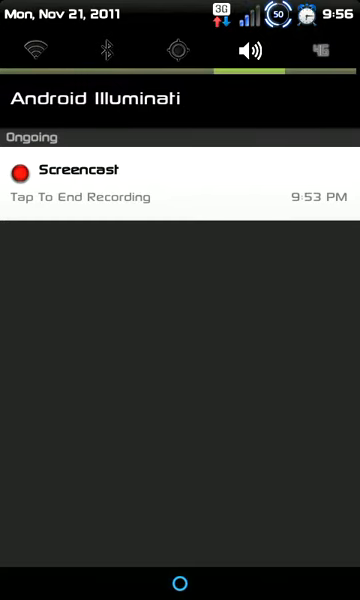